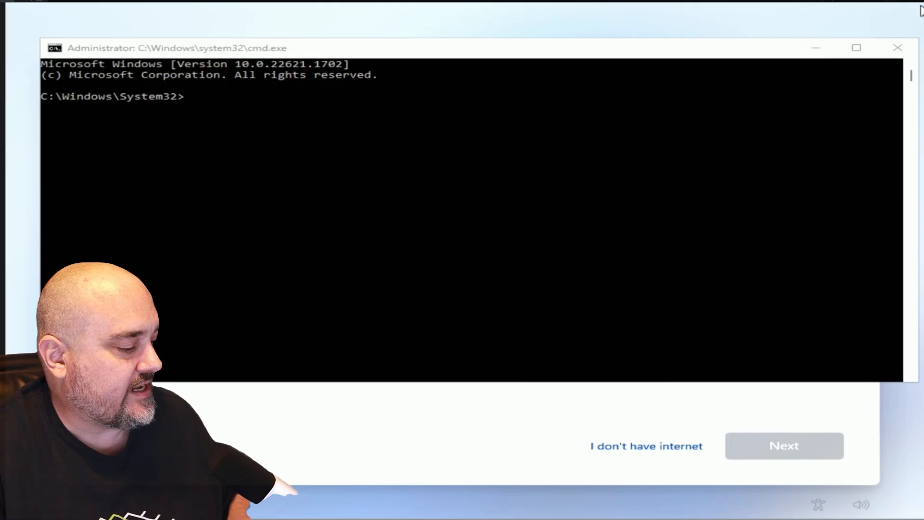
pyautogui.moveTo(316, 105)
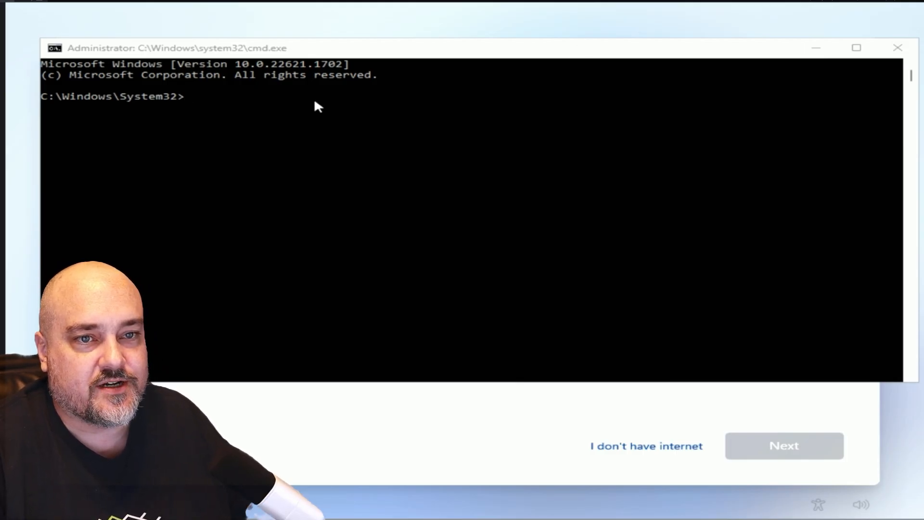
pyautogui.moveTo(141, 182)
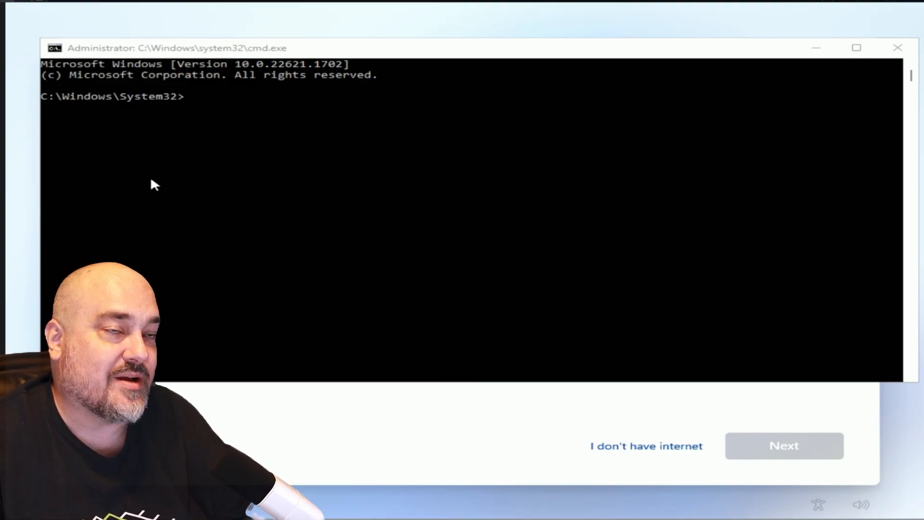
pyautogui.moveTo(474, 132)
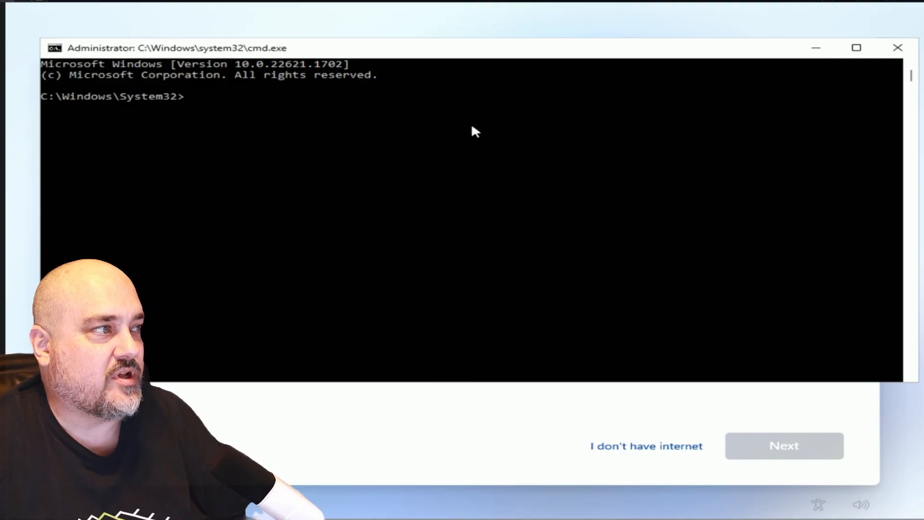
# Step: Write out the command oobe\BypassNRO at the administrator prompt, without running it yet
pyautogui.write('oobe')
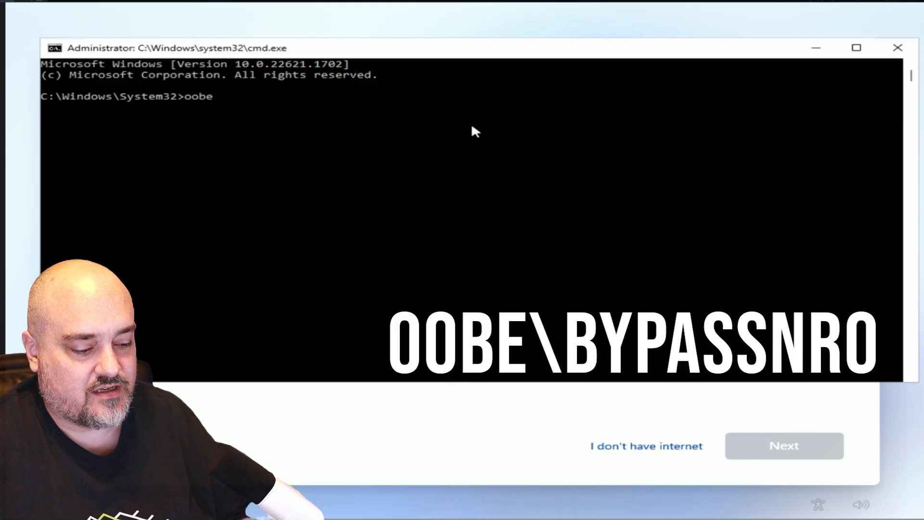
pyautogui.write('\\')
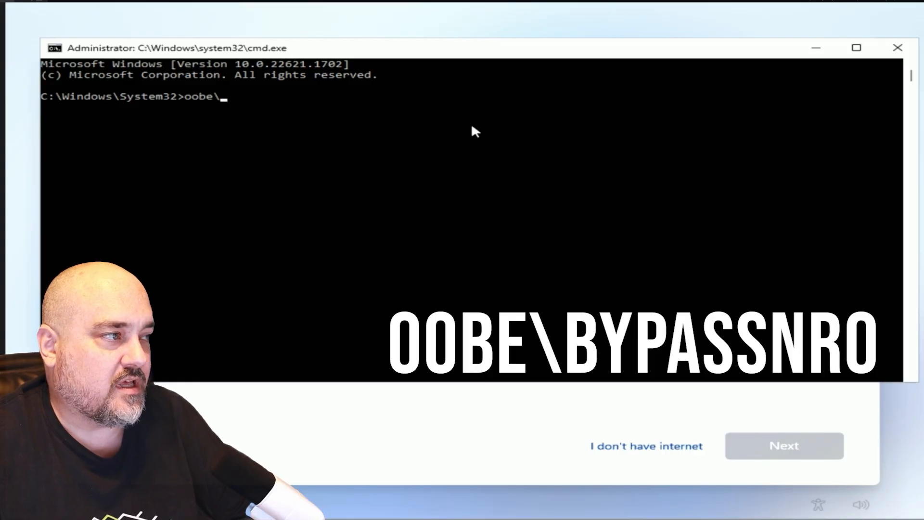
pyautogui.write('B')
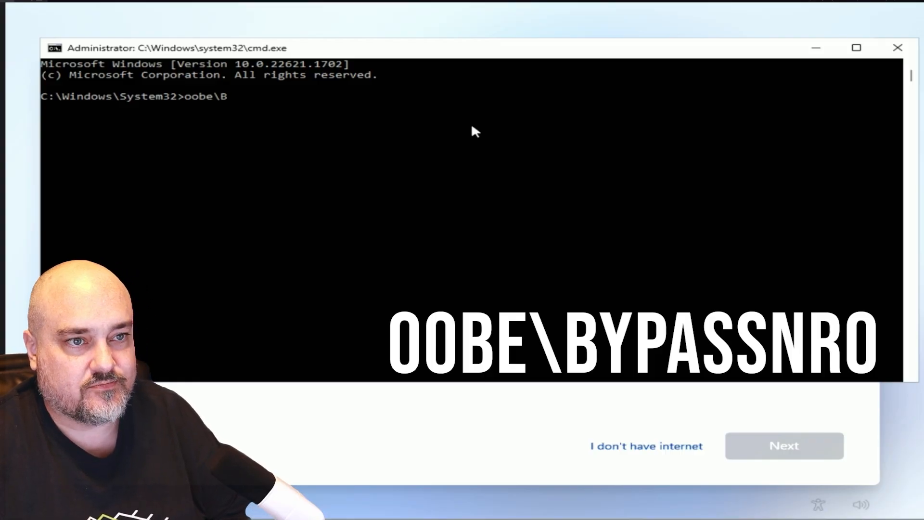
pyautogui.write('ypass')
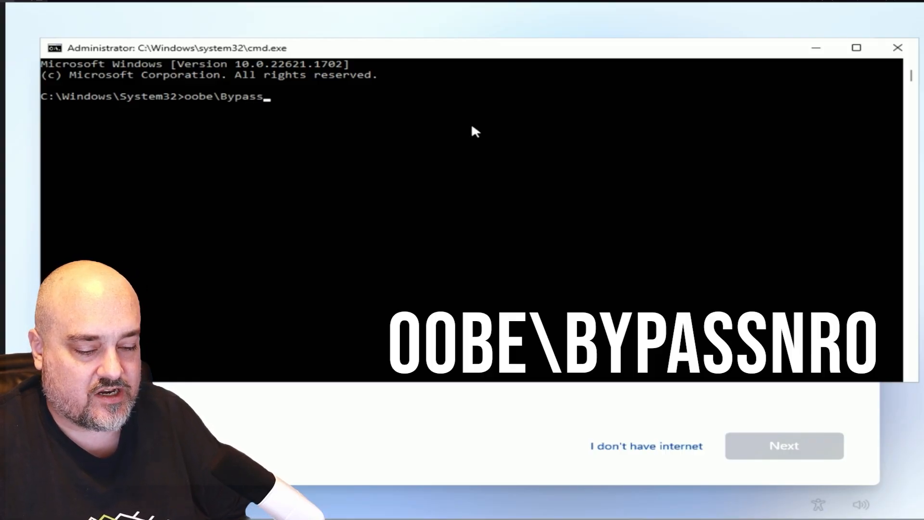
pyautogui.write('NRO')
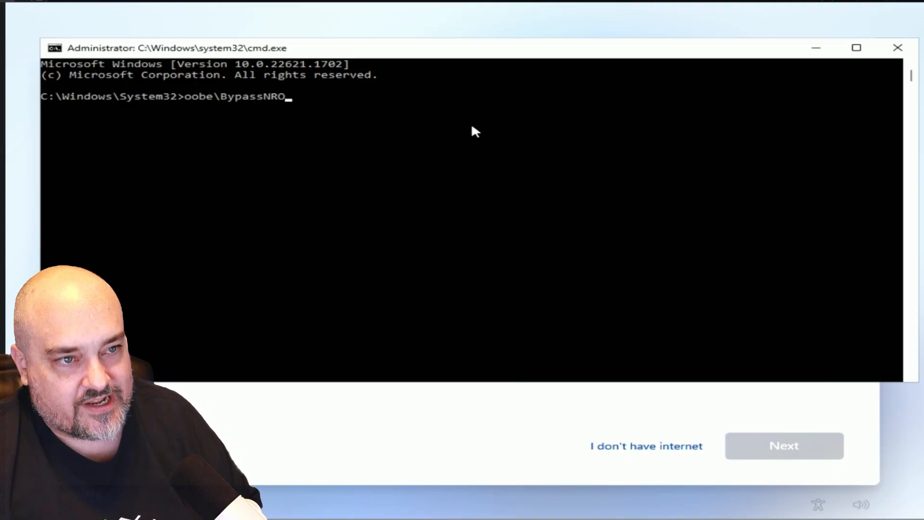
# Step: Run BypassNRO, then after restart confirm United States region, US keyboard, and skip a second layout
pyautogui.press('Enter')
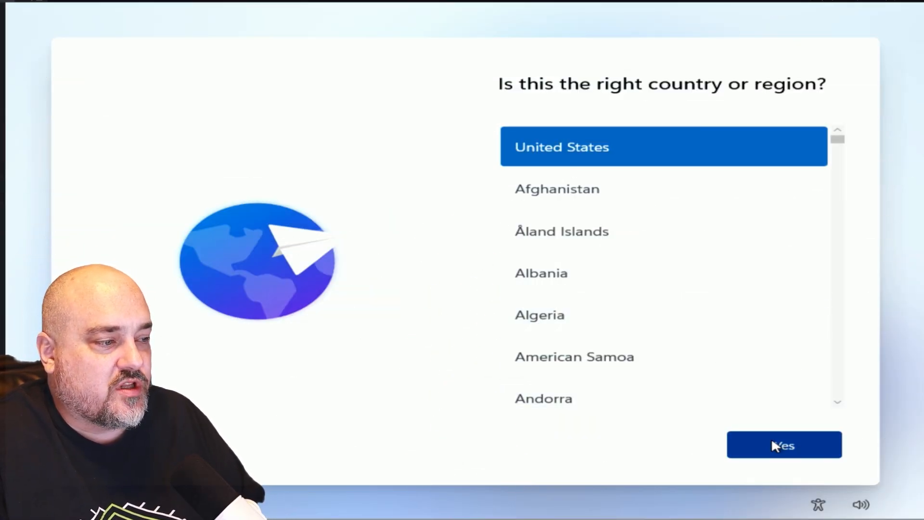
pyautogui.click(783, 444)
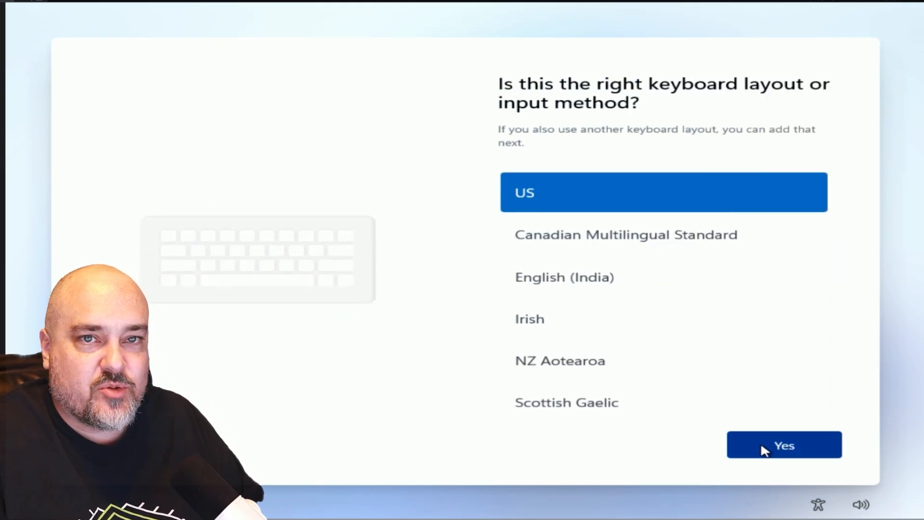
pyautogui.click(784, 445)
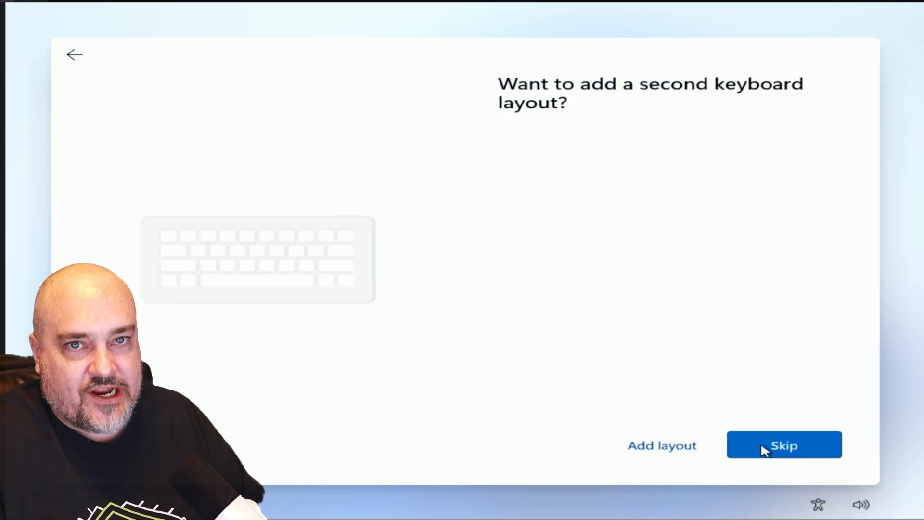
pyautogui.click(783, 445)
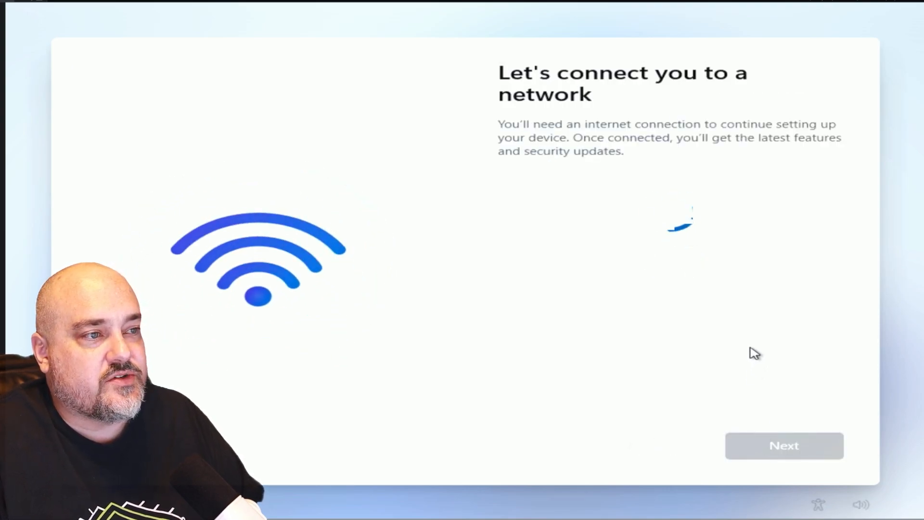
pyautogui.moveTo(711, 365)
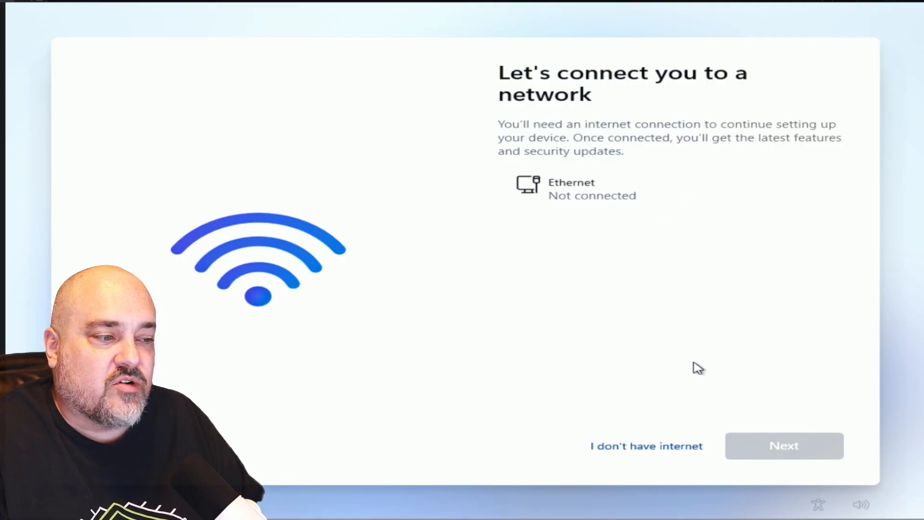
pyautogui.moveTo(645, 445)
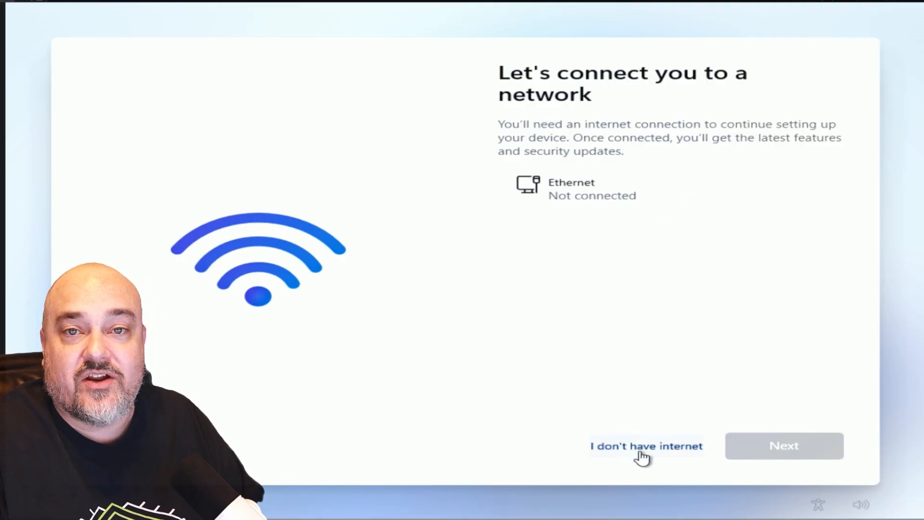
# Step: Choose 'I don't have internet' and continue with the limited offline setup
pyautogui.click(645, 446)
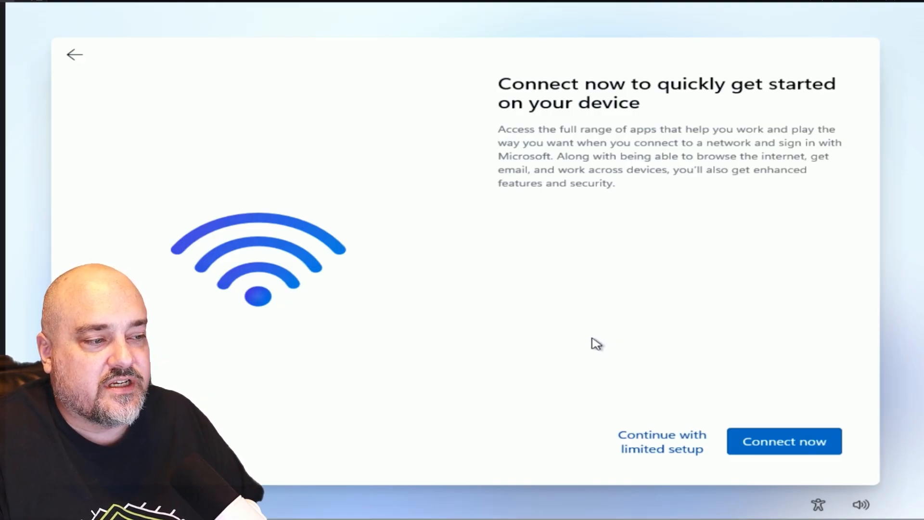
pyautogui.moveTo(658, 414)
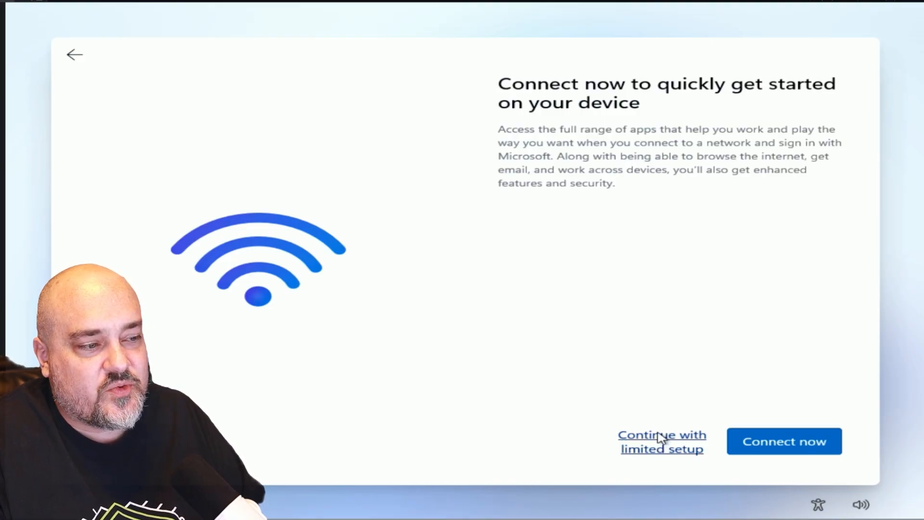
pyautogui.click(662, 440)
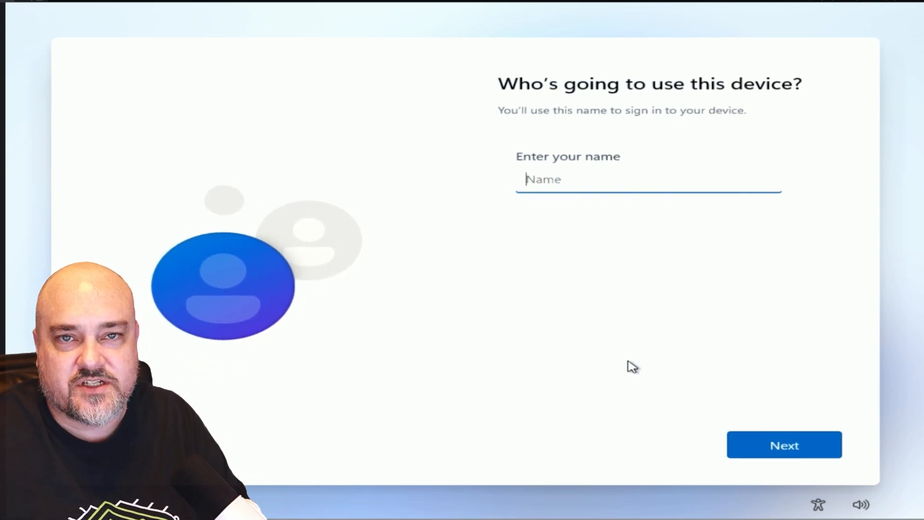
# Step: Name the local account HAVOK and continue with the password left blank
pyautogui.write('HAVOK')
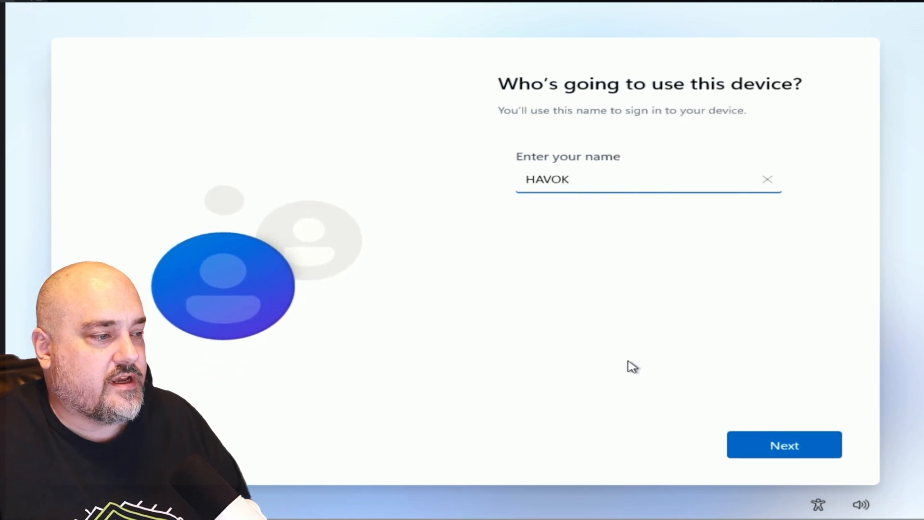
pyautogui.click(783, 444)
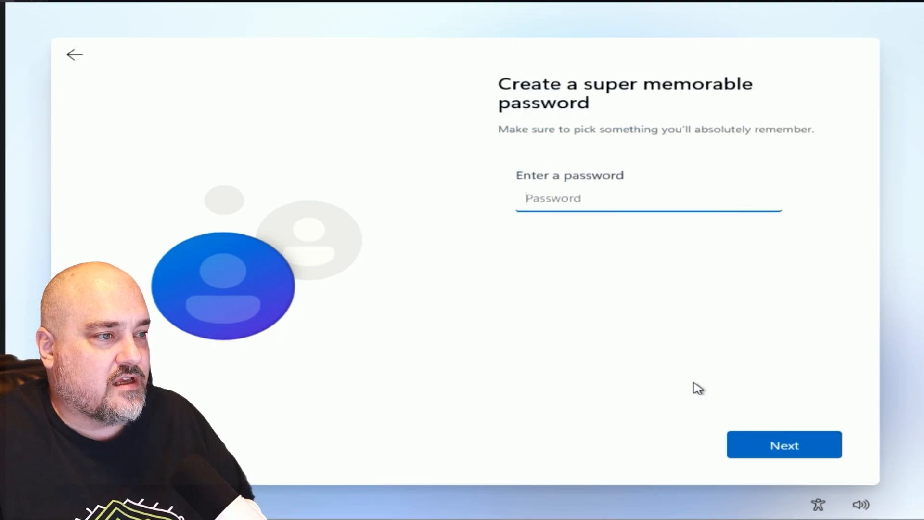
pyautogui.moveTo(783, 445)
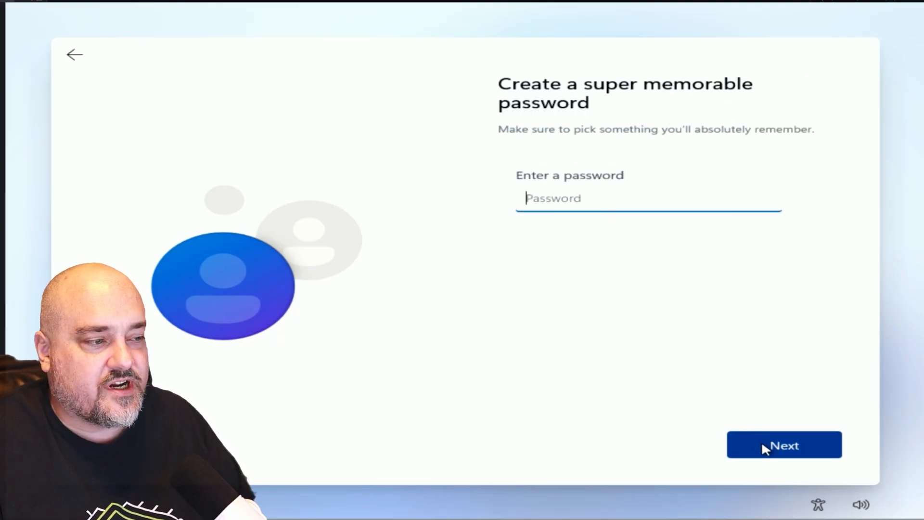
pyautogui.click(783, 445)
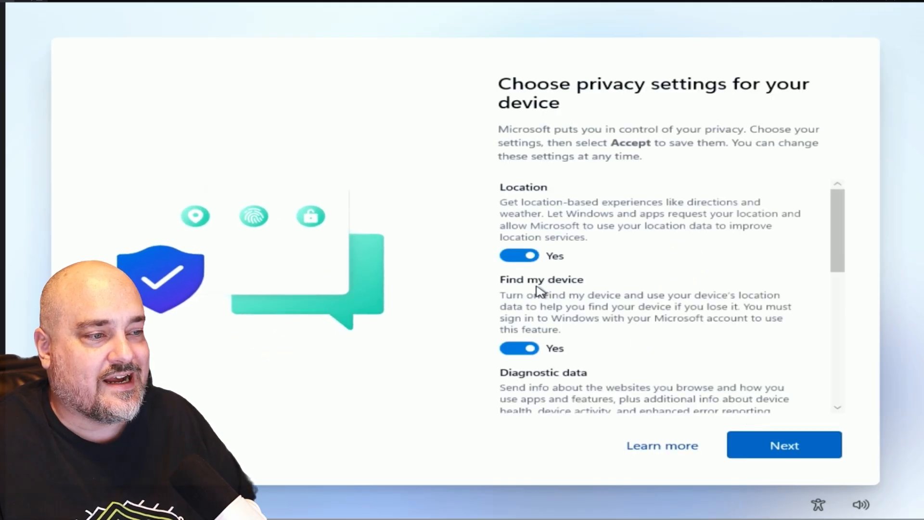
# Step: Turn location access and the other privacy toggles to No and accept the choices
pyautogui.click(519, 255)
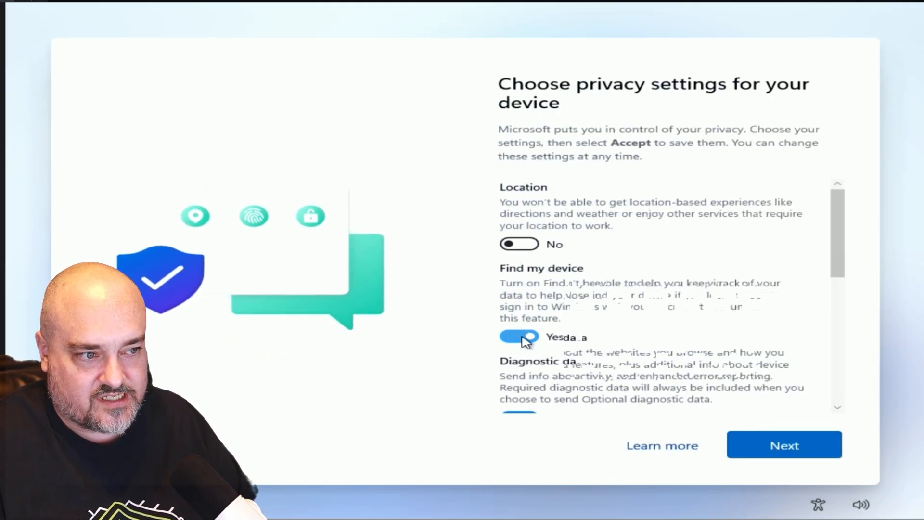
pyautogui.scroll(-3)
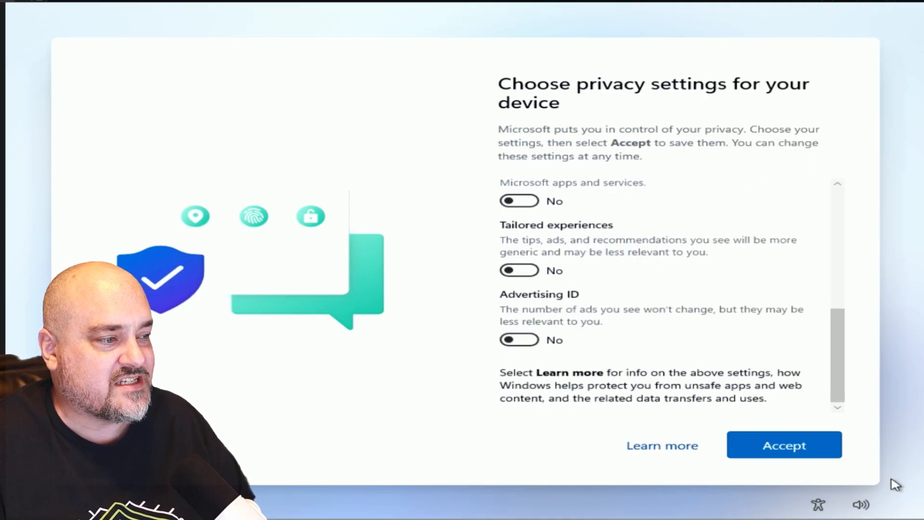
pyautogui.click(783, 445)
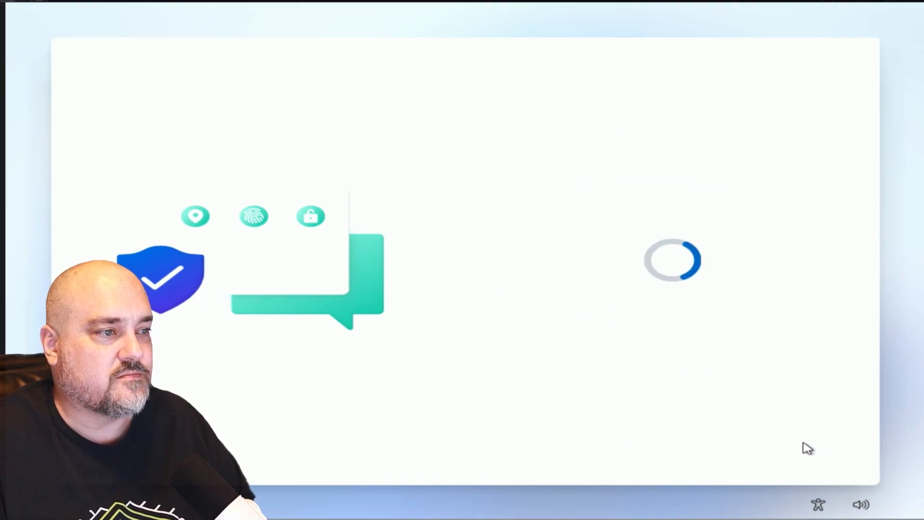